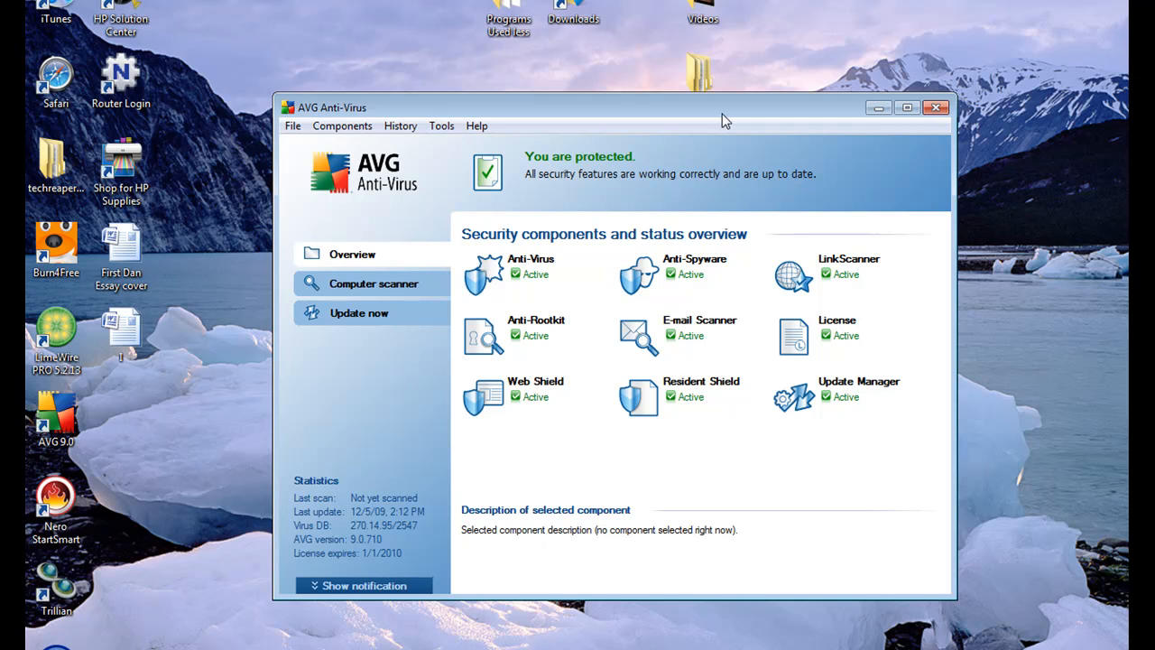
mouse_move(406, 289)
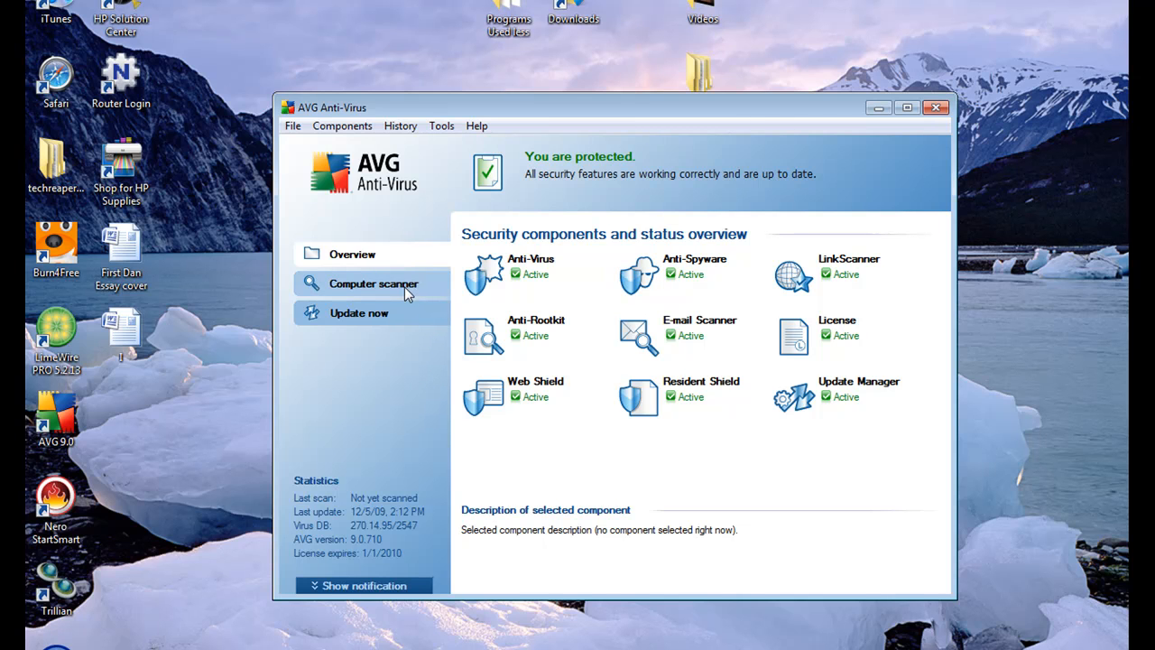
Switch from the status overview to the Computer scanner panel of threat scans.
left_click(374, 283)
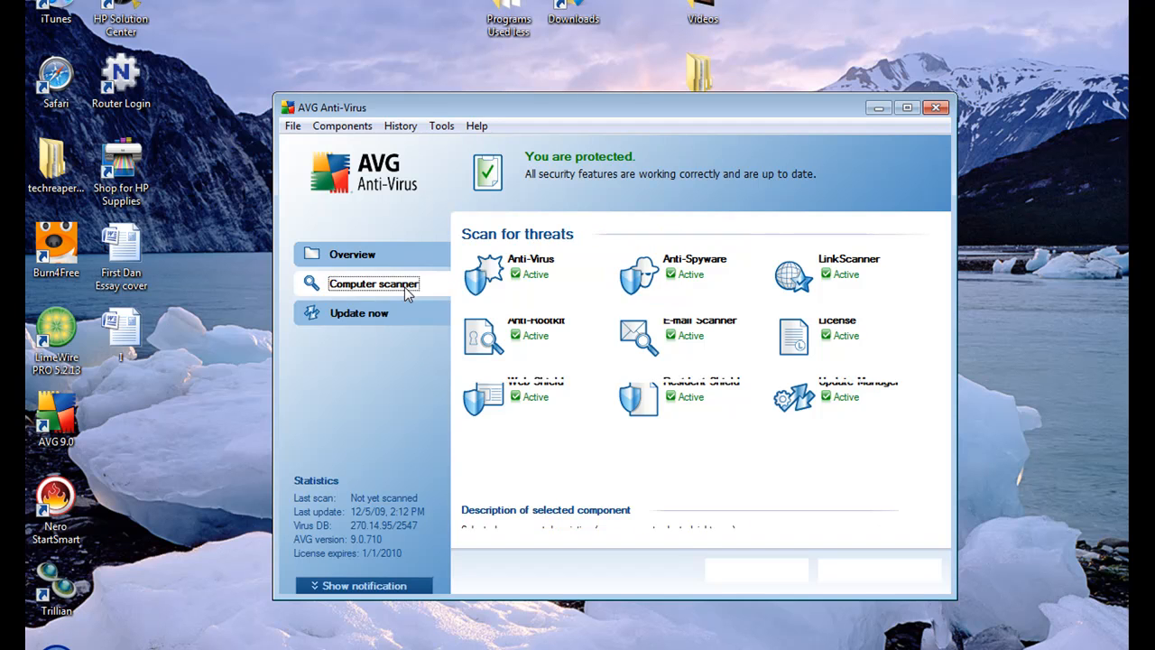
Run 'Update now' so the last update reads 12/5/09 2:50 PM.
left_click(359, 312)
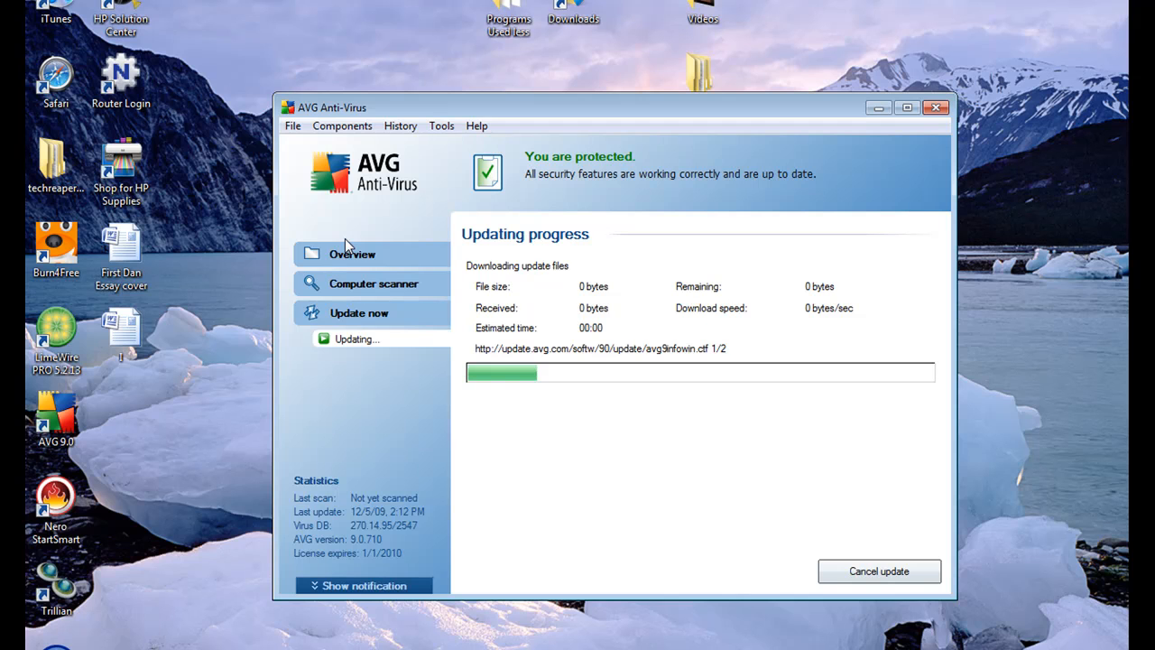
left_click(350, 252)
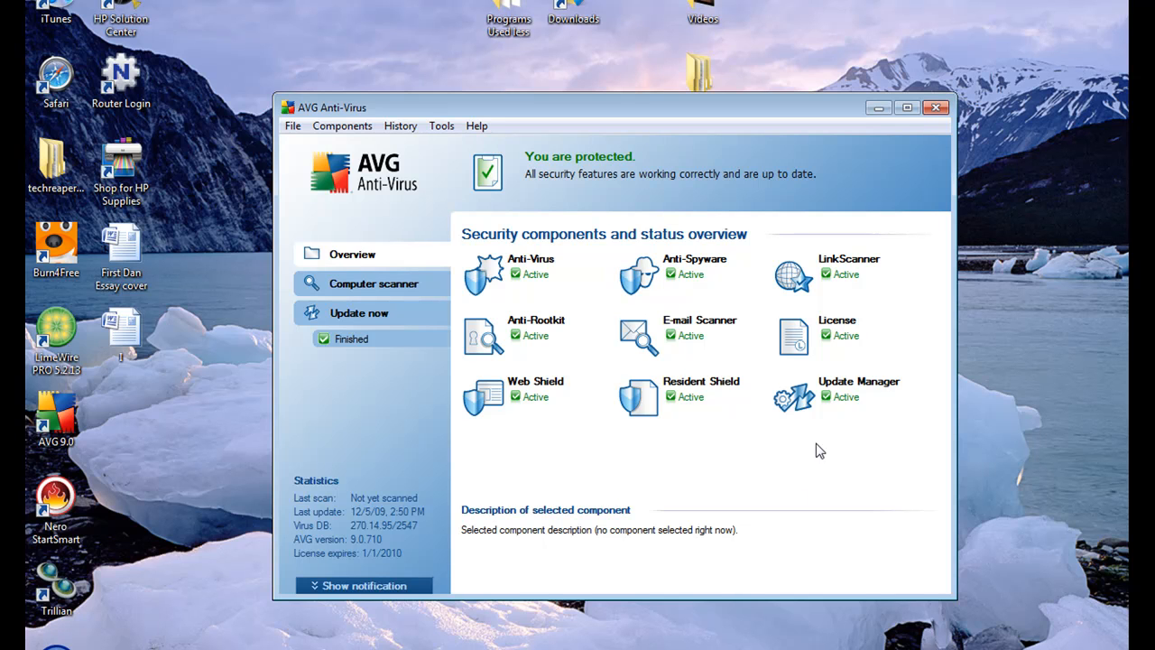
mouse_move(809, 445)
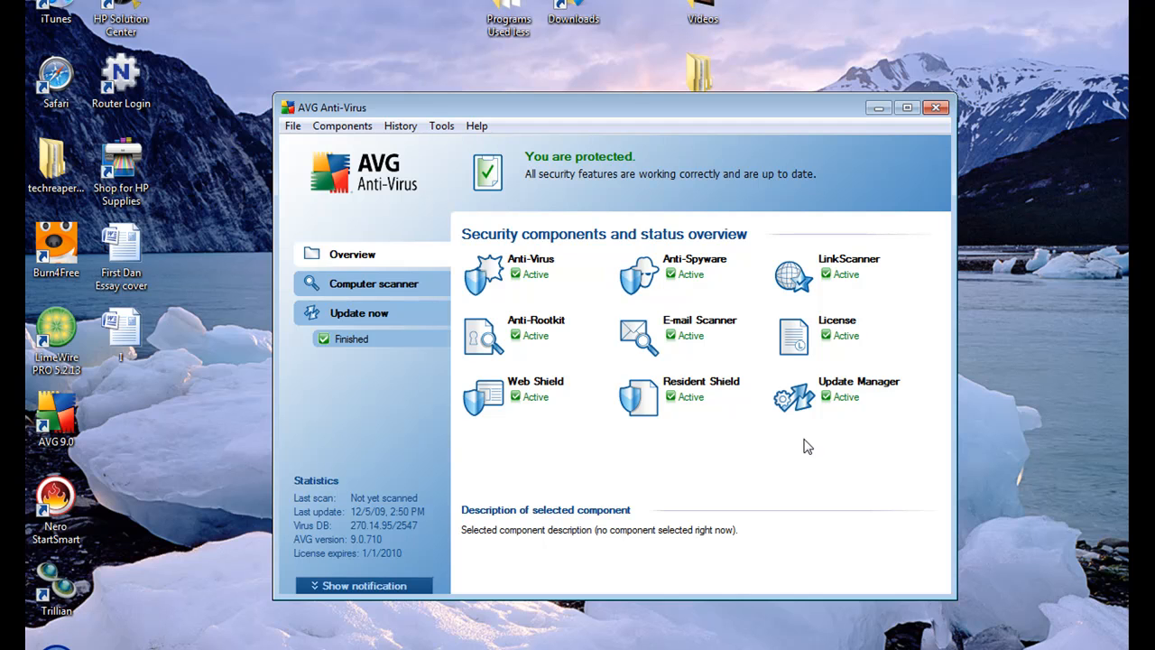
mouse_move(334, 275)
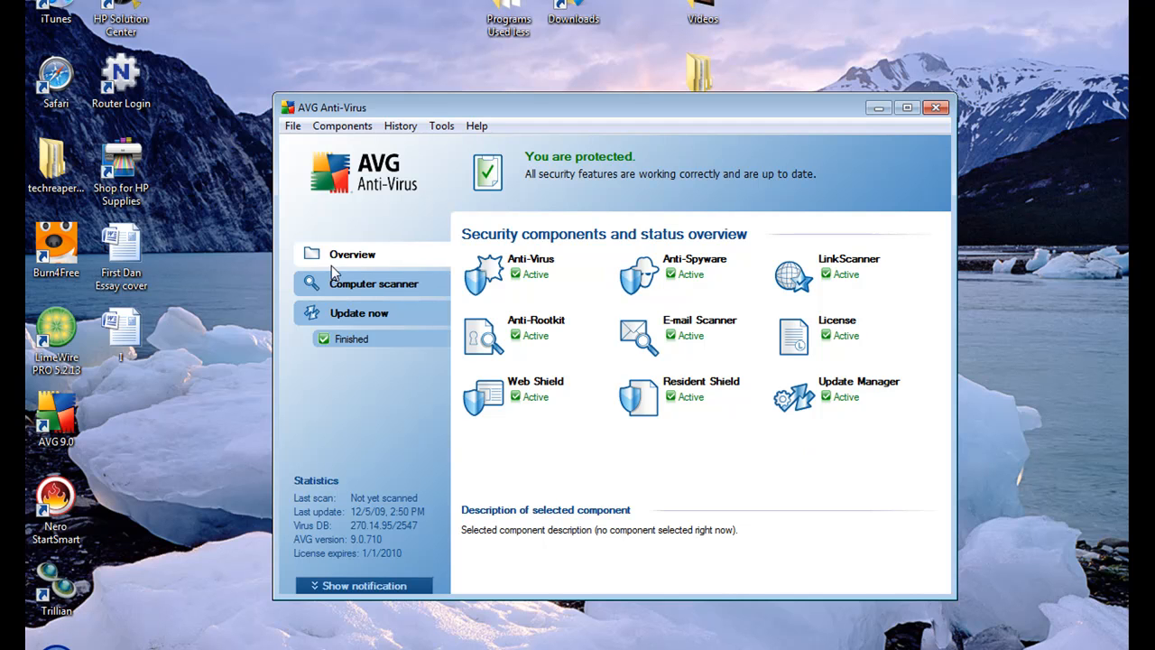
Start a 'Scan whole computer' run from the Computer scanner panel.
left_click(372, 284)
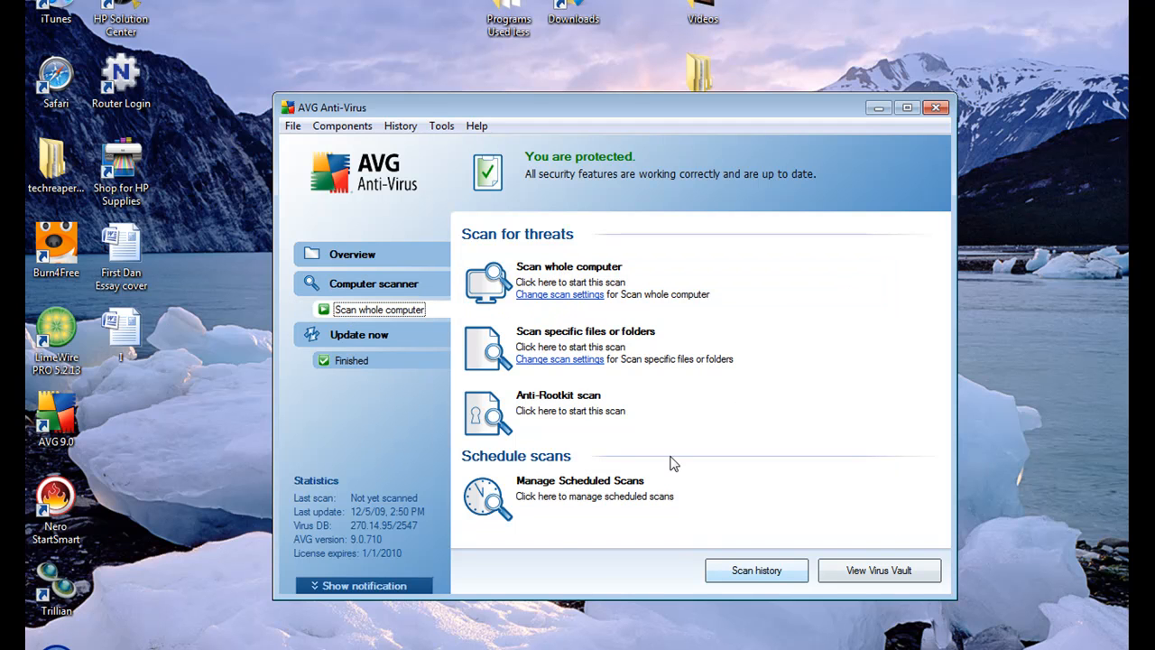
left_click(569, 267)
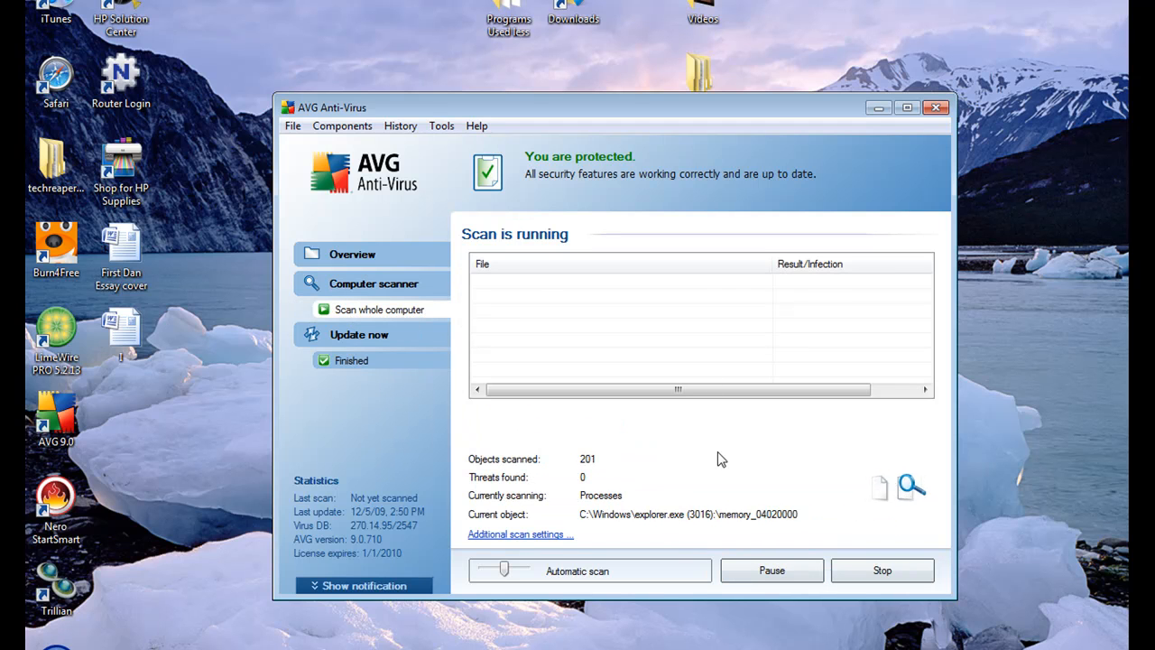